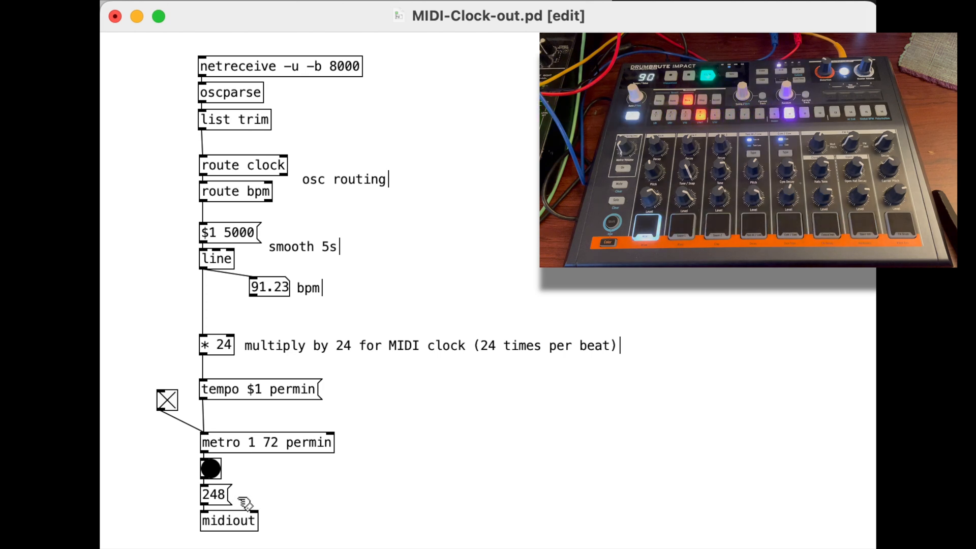
{"action": "mouse_move", "coordinate": [252, 518]}
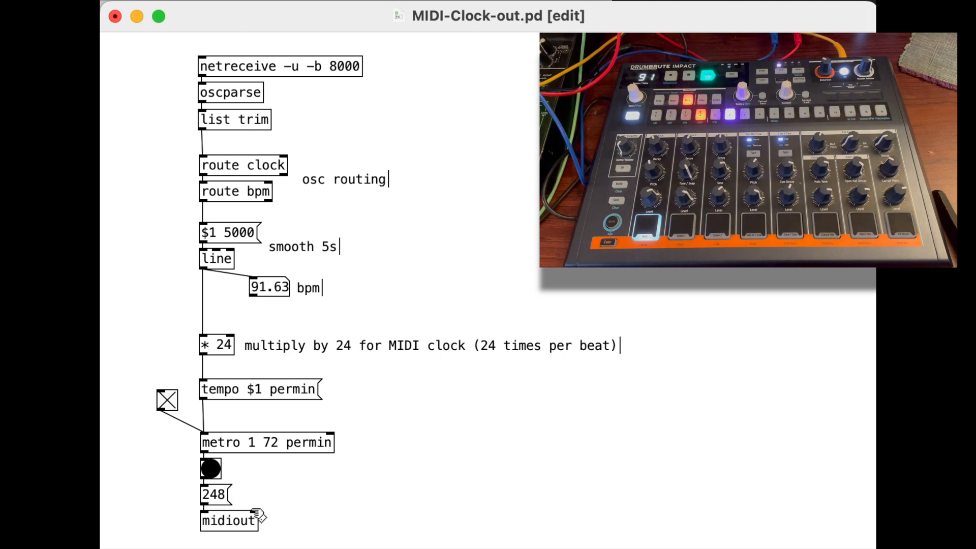